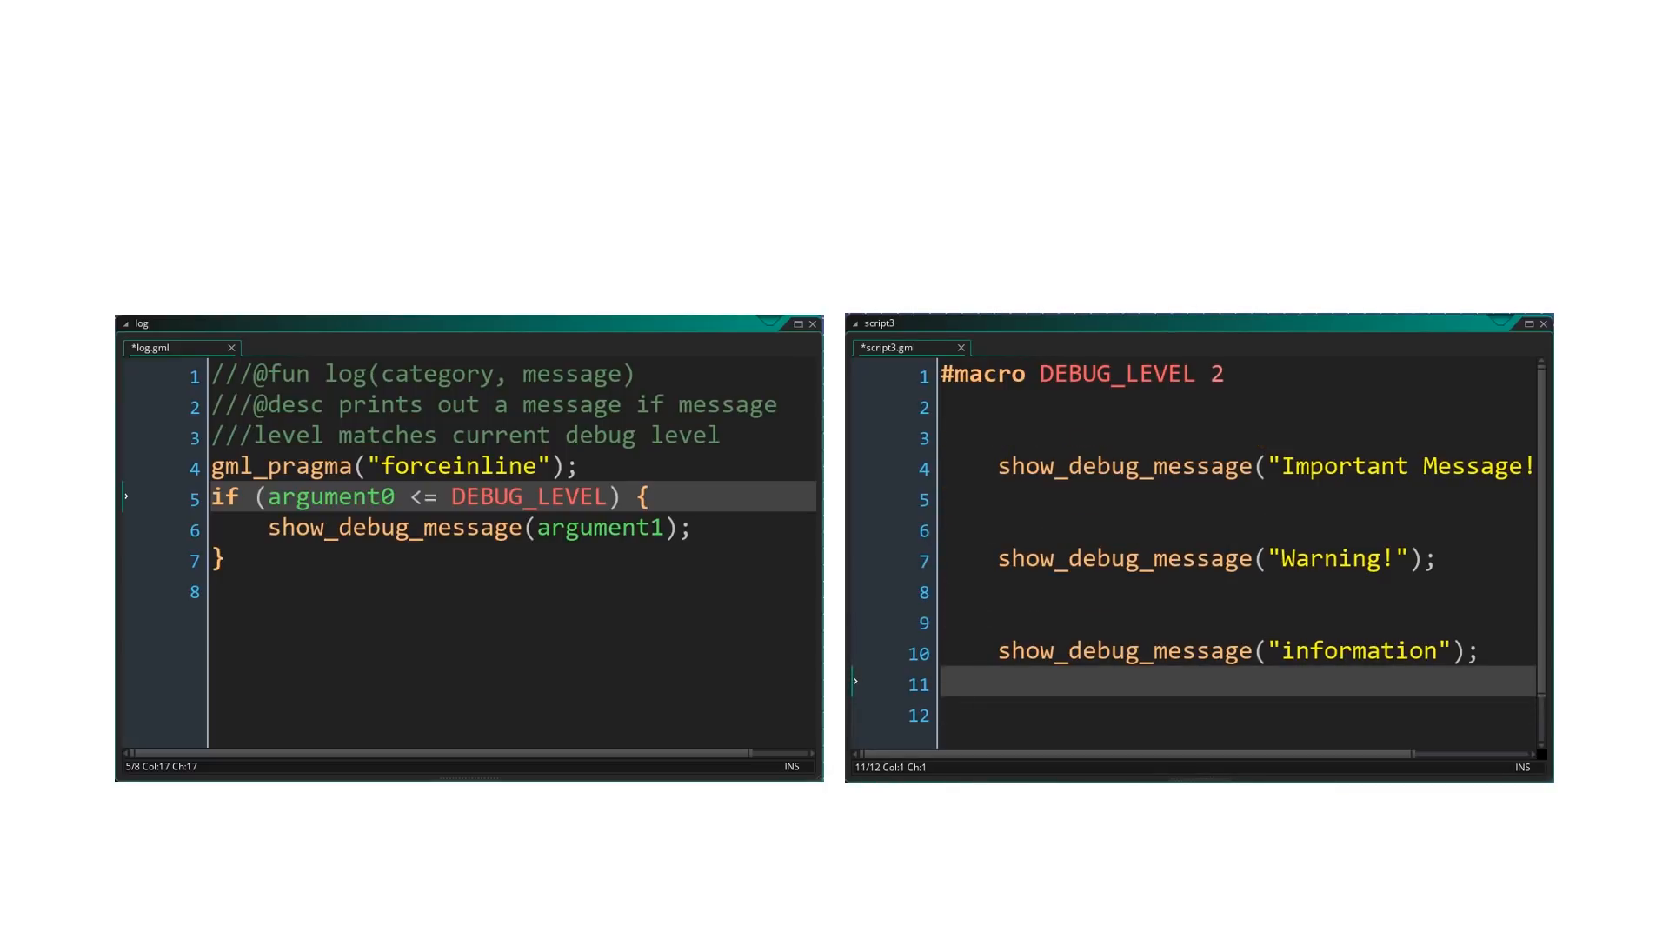
# - Advance the slide so only the force-inlined log.gml script with its DEBUG_LEVEL check remains
pyautogui.click(1546, 324)
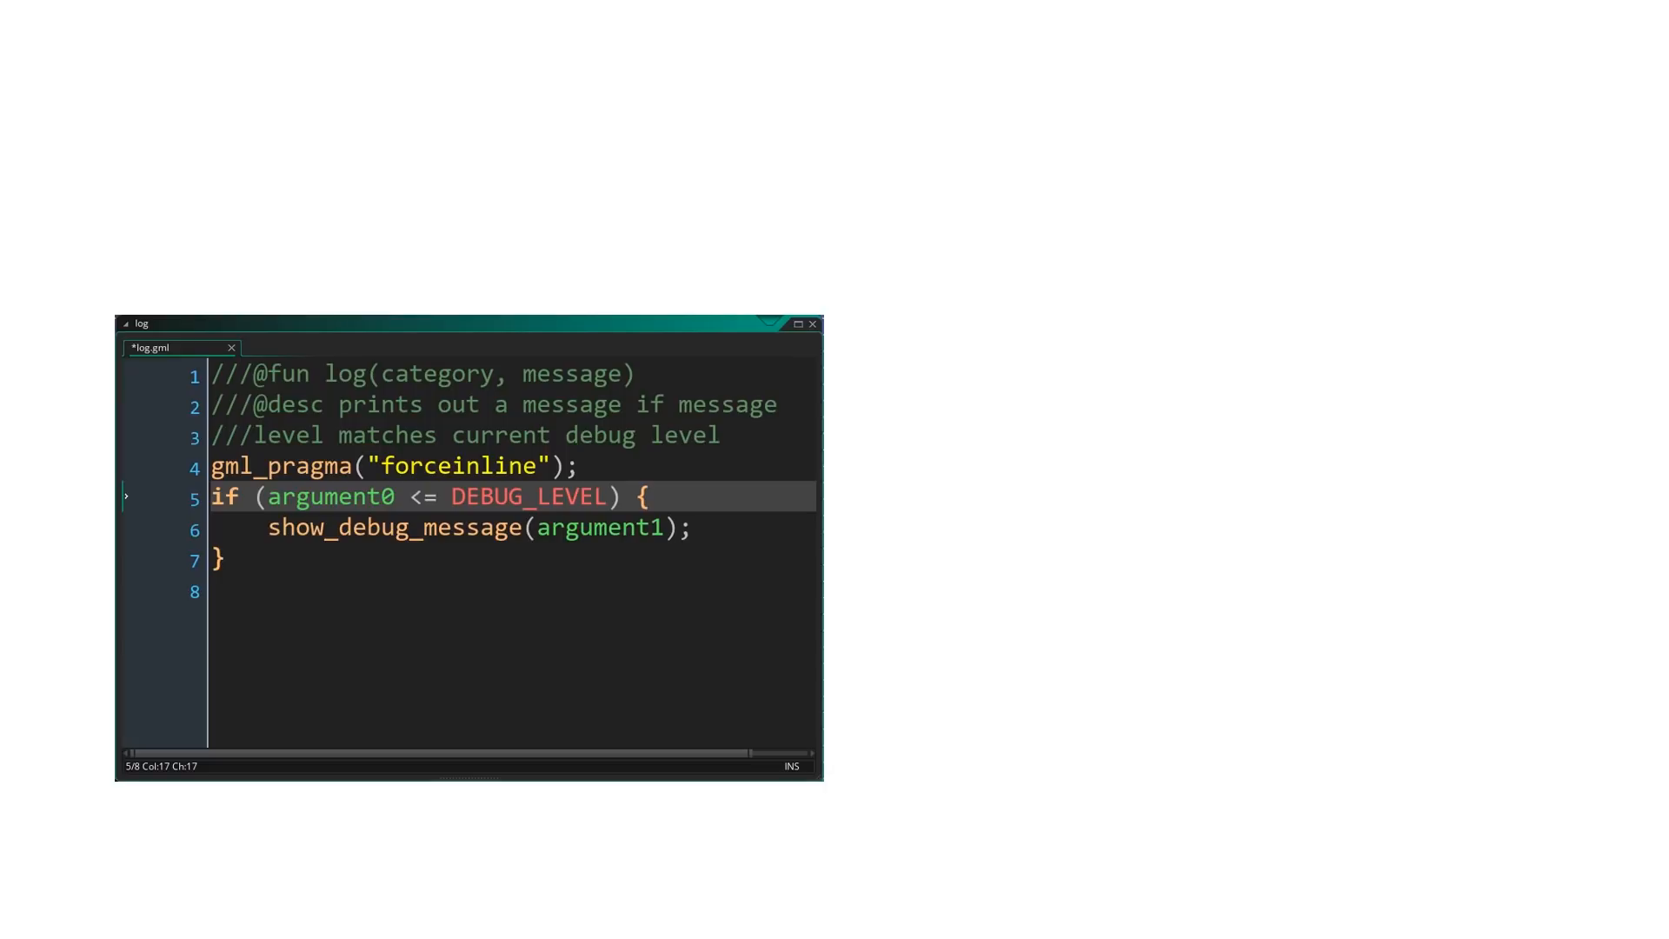